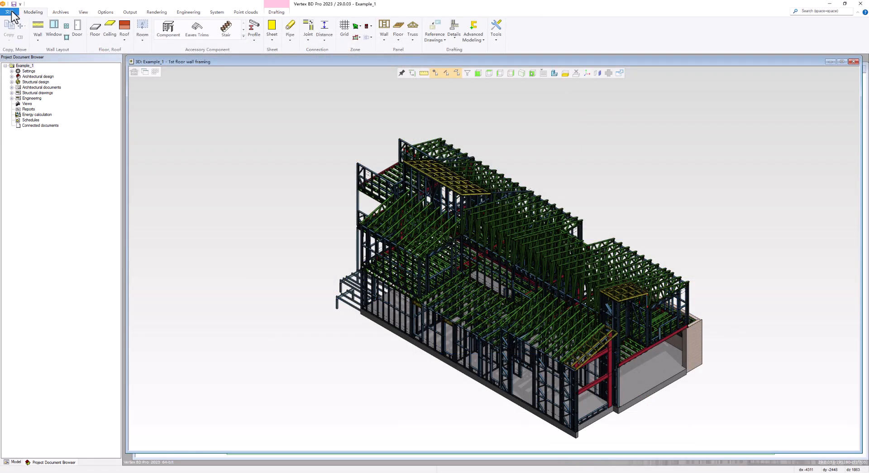
# Open the Publisher from the File menu's Export commands.
pyautogui.click(10, 11)
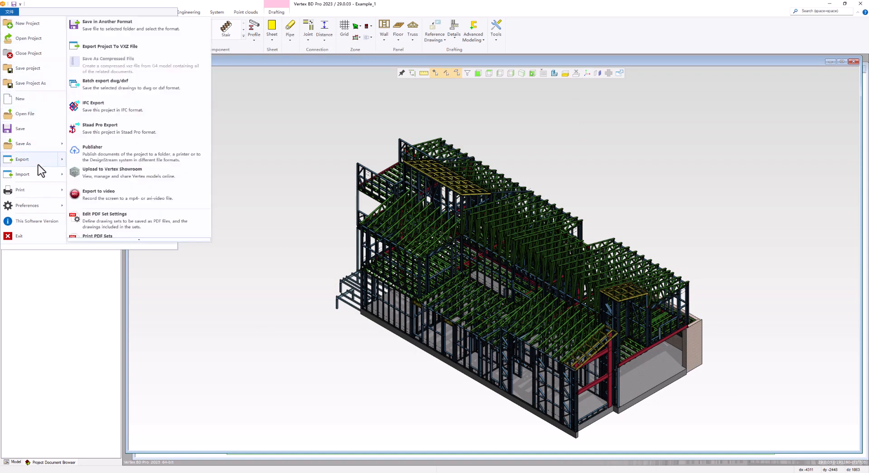
pyautogui.moveTo(50, 168)
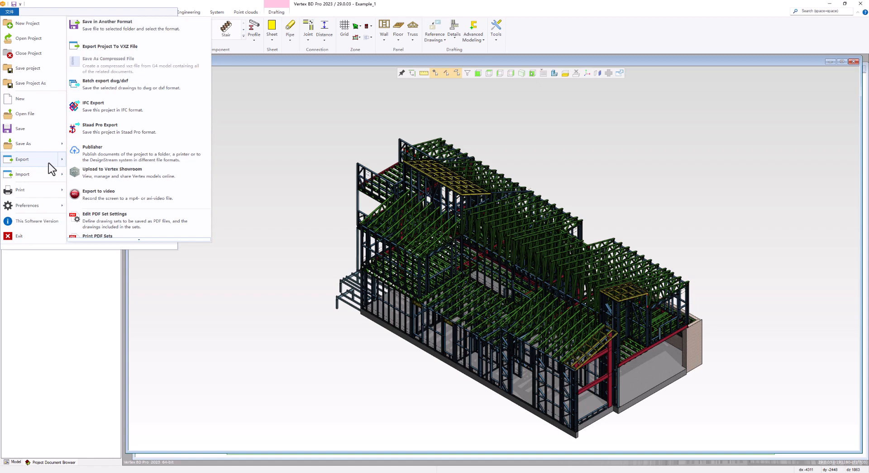
pyautogui.moveTo(104, 160)
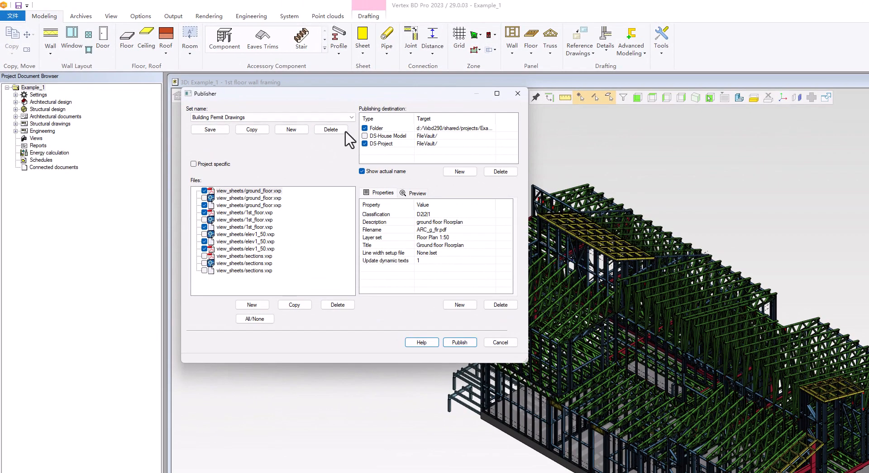
# Switch to Construction Drawings, then create a new publishing set named Shop_drawings.
pyautogui.click(350, 117)
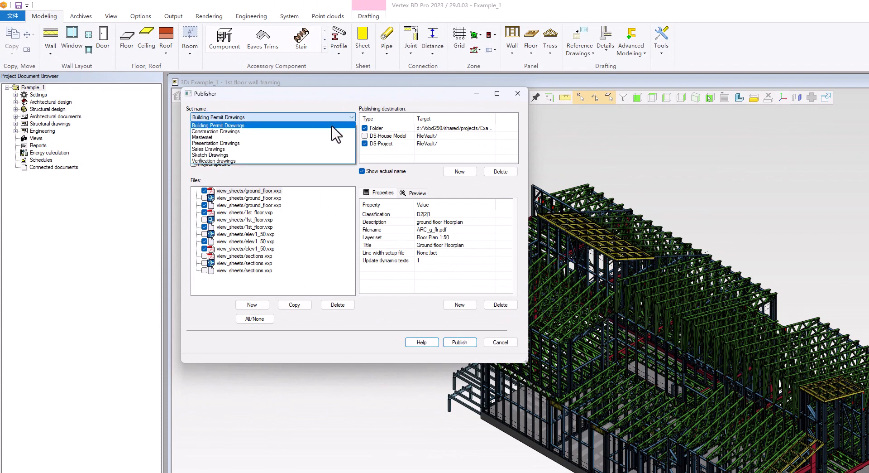
pyautogui.click(215, 132)
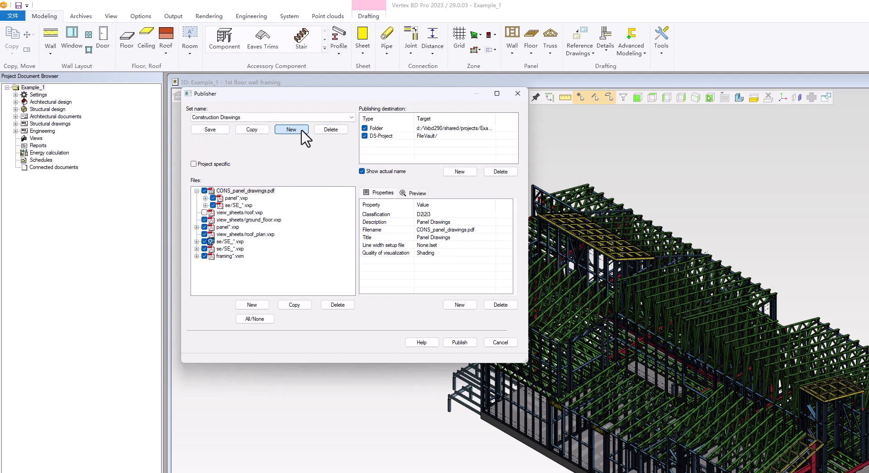
pyautogui.click(290, 129)
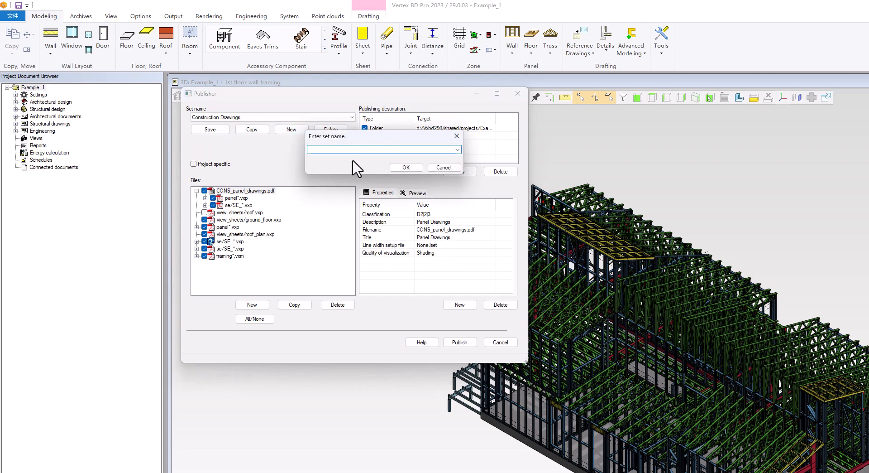
pyautogui.write('Sho')
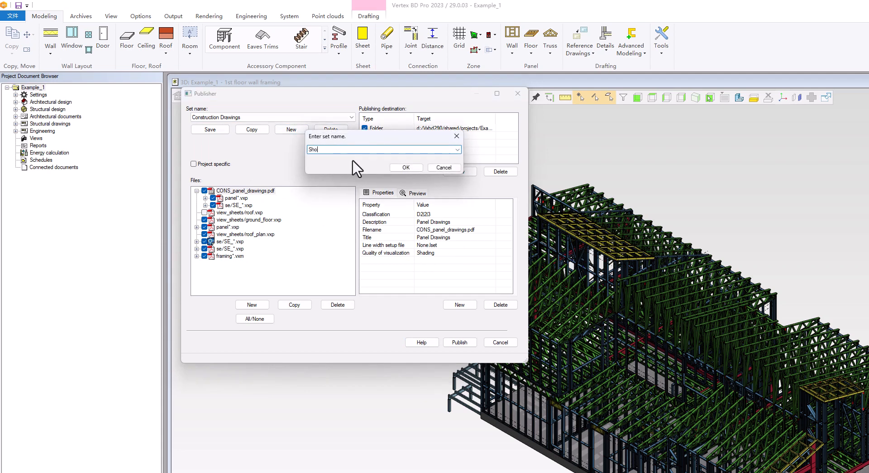
pyautogui.write('p_d')
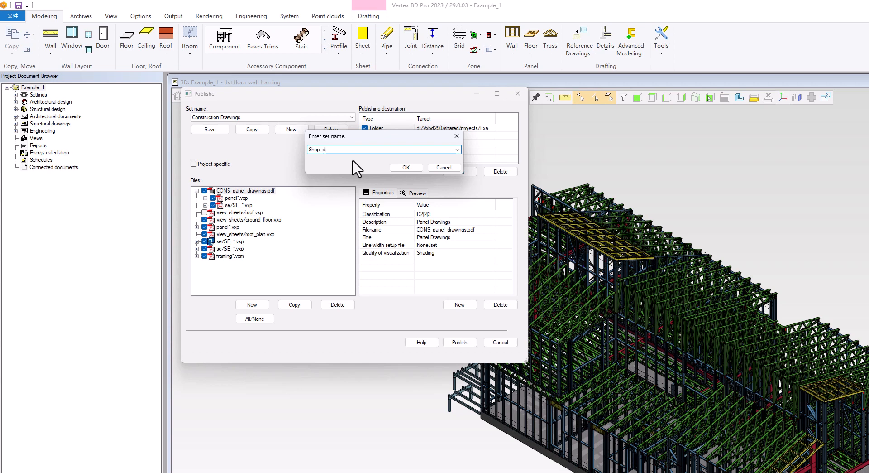
pyautogui.write('rawin')
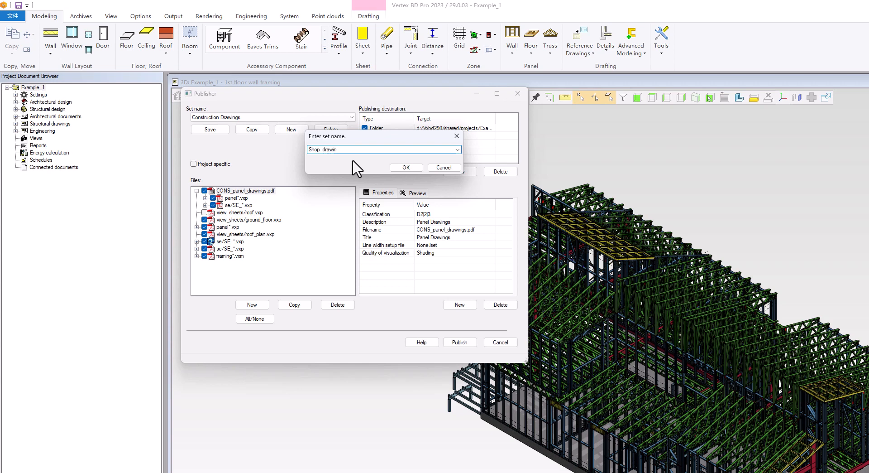
pyautogui.click(405, 167)
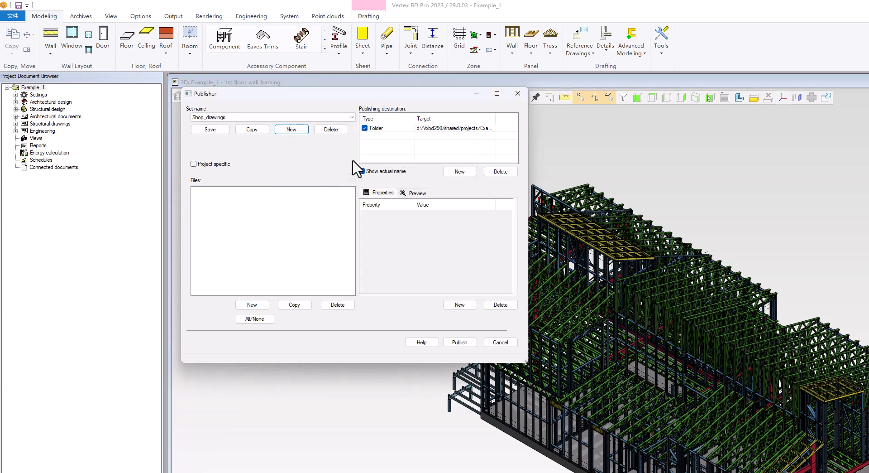
# Add a Pdf-book file entry named LGS_Panels to the Shop_drawings set.
pyautogui.click(361, 170)
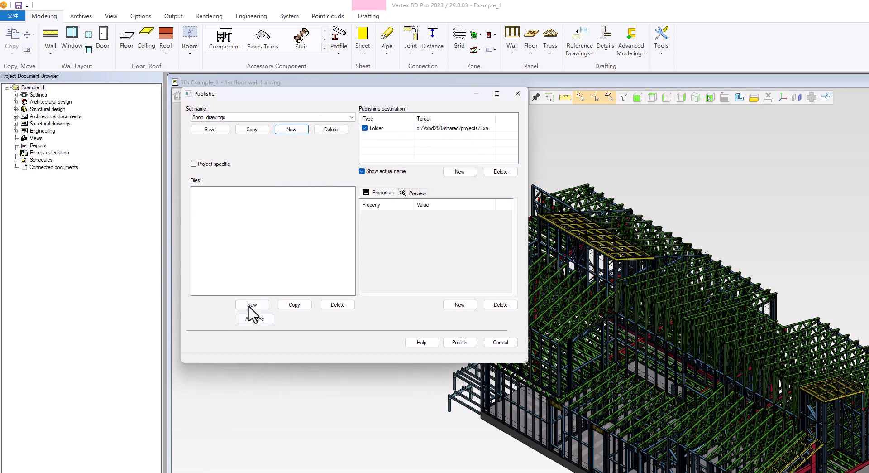
pyautogui.click(252, 304)
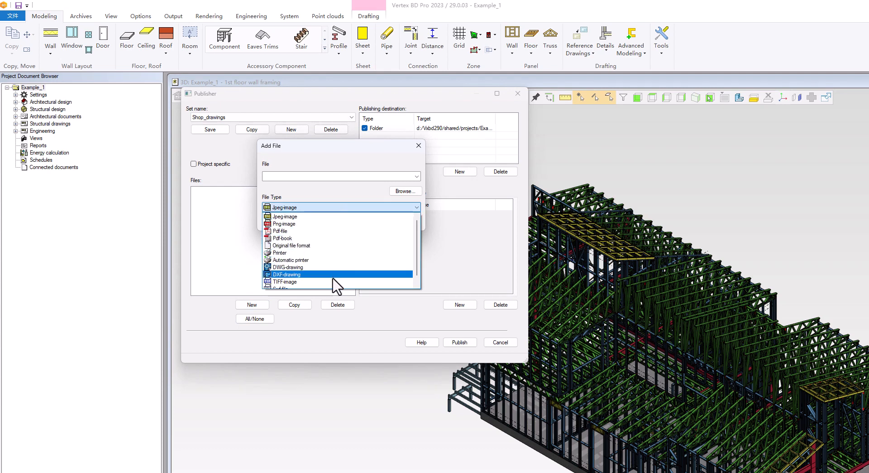
pyautogui.click(282, 238)
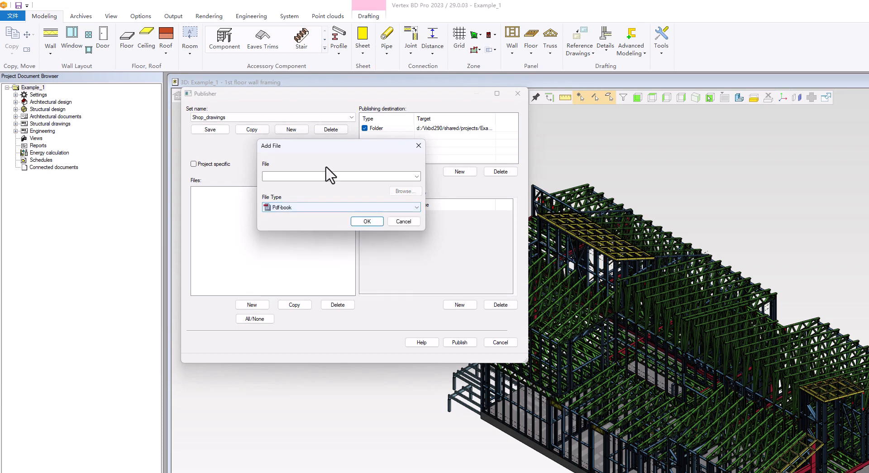
pyautogui.write('LGS')
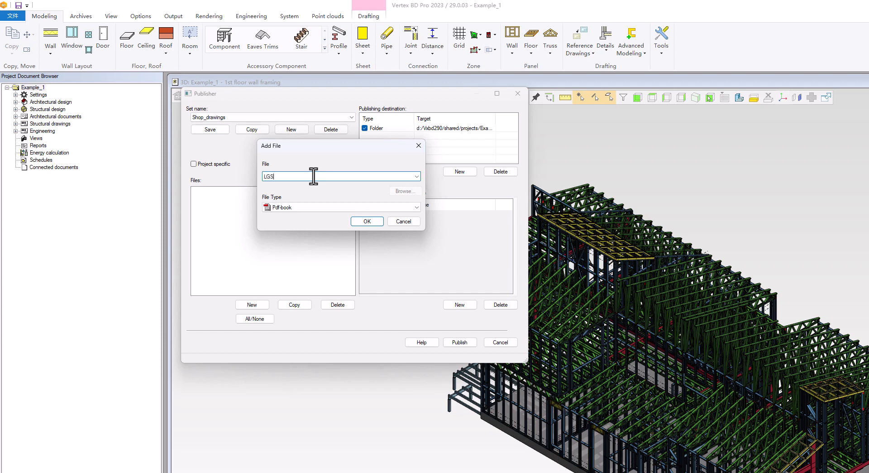
pyautogui.write('_p')
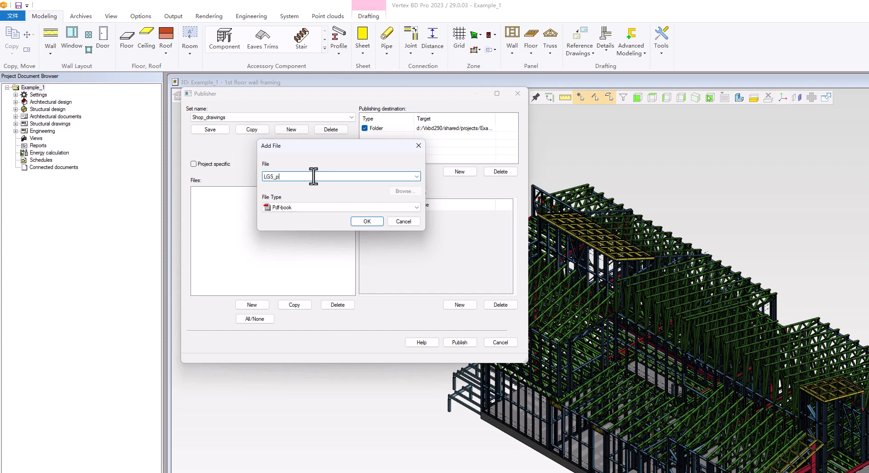
pyautogui.write('P')
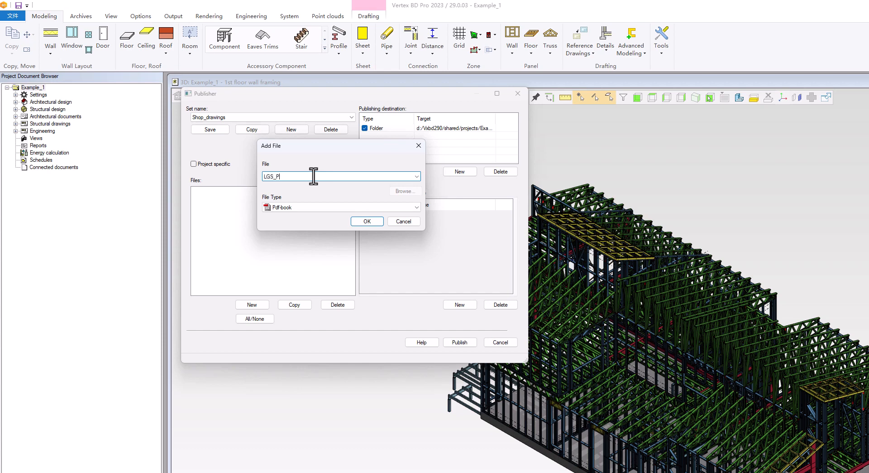
pyautogui.write('anels')
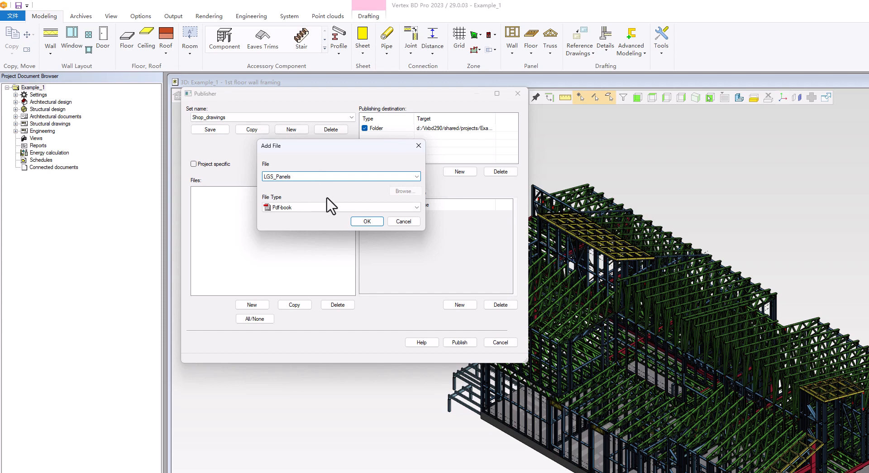
pyautogui.click(367, 221)
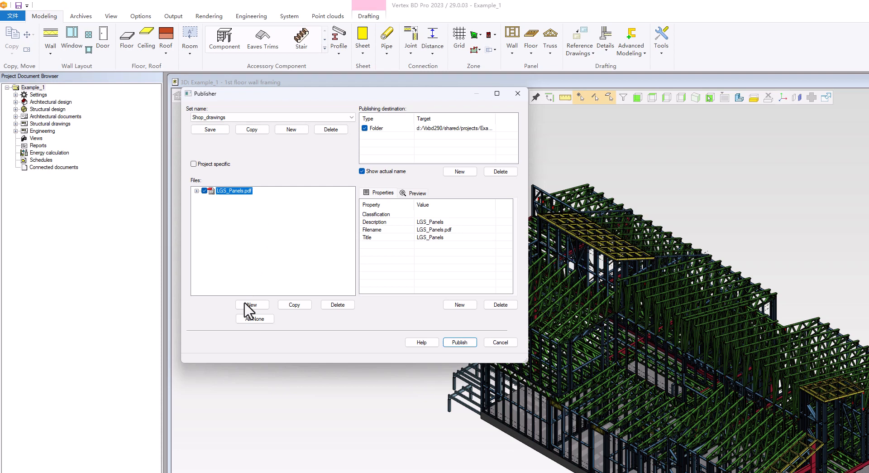
# Add the se\SE_*.vxp drawings as Pdf-file pages under LGS_Panels.pdf.
pyautogui.click(252, 304)
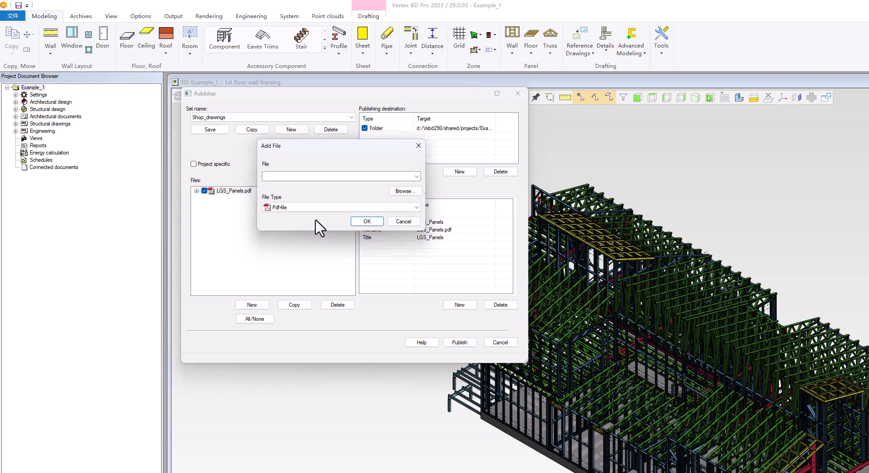
pyautogui.moveTo(405, 190)
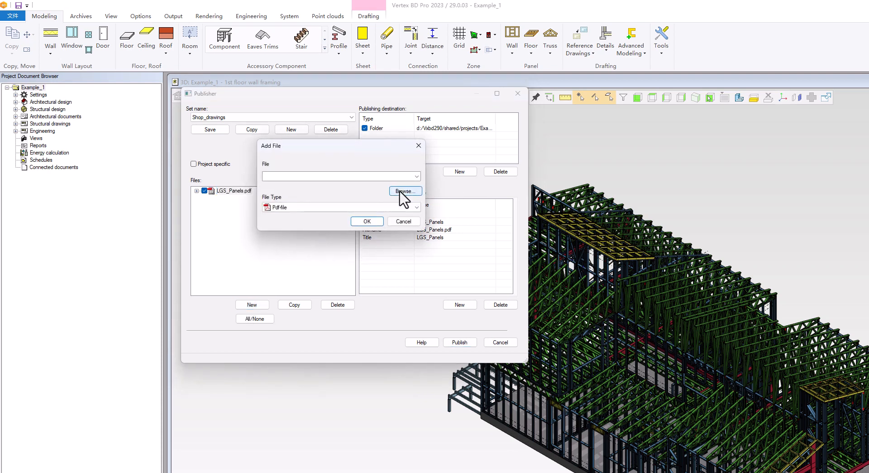
pyautogui.click(405, 190)
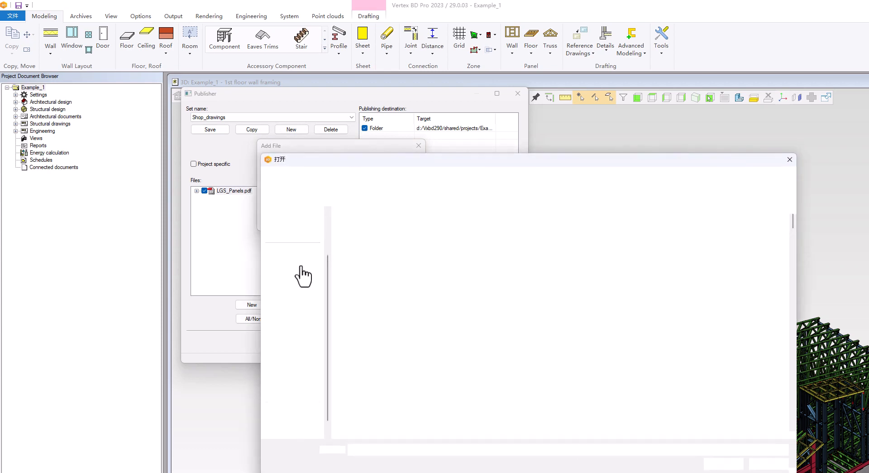
pyautogui.click(360, 325)
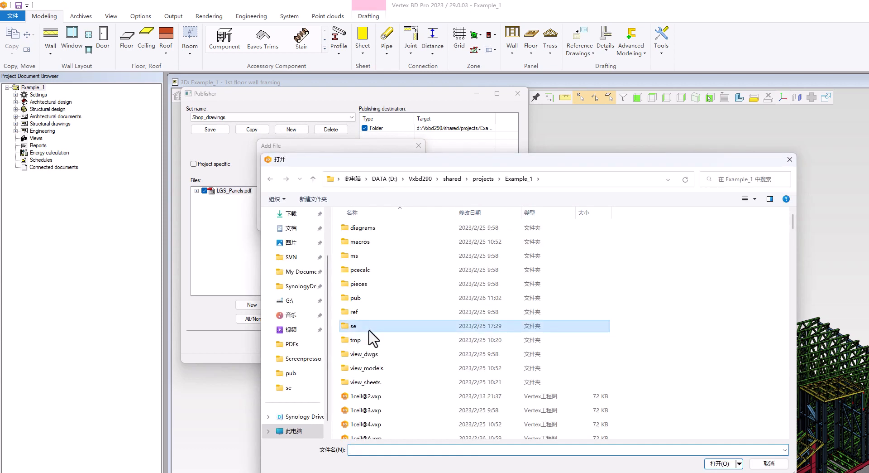
pyautogui.doubleClick(355, 325)
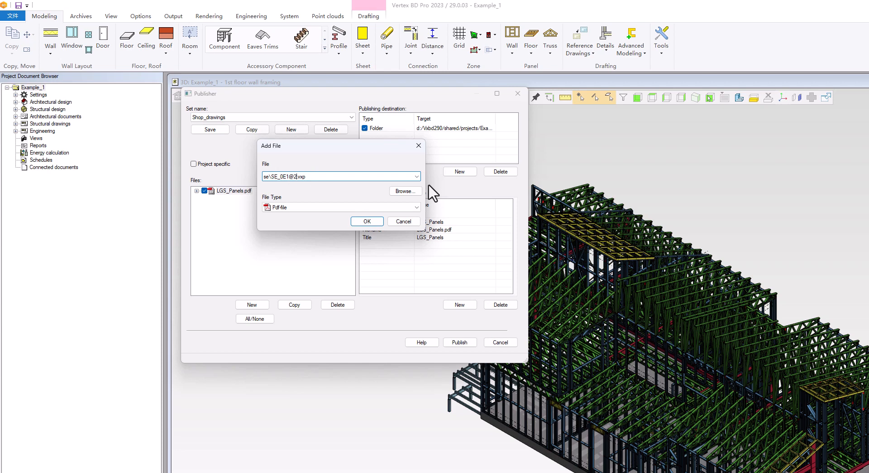
pyautogui.press('BackSpace')
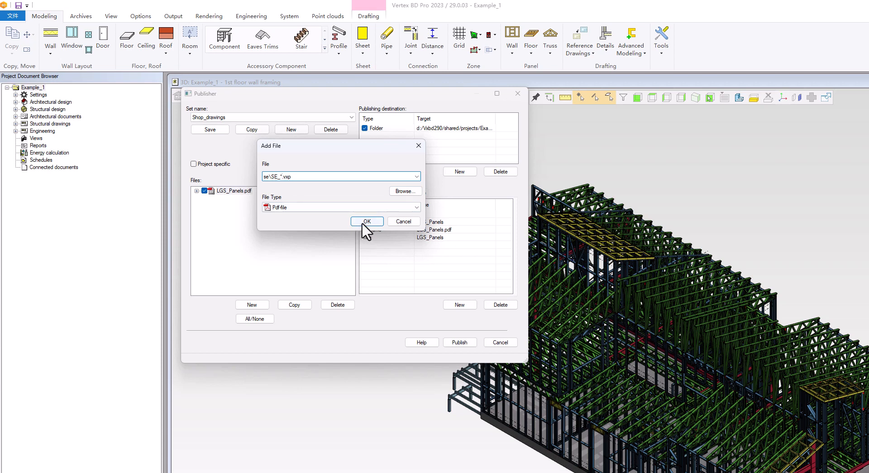
pyautogui.click(366, 221)
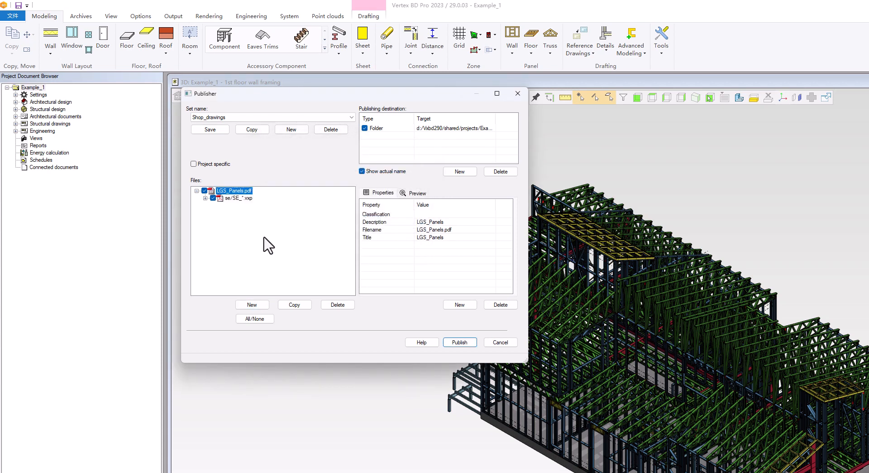
pyautogui.moveTo(255, 222)
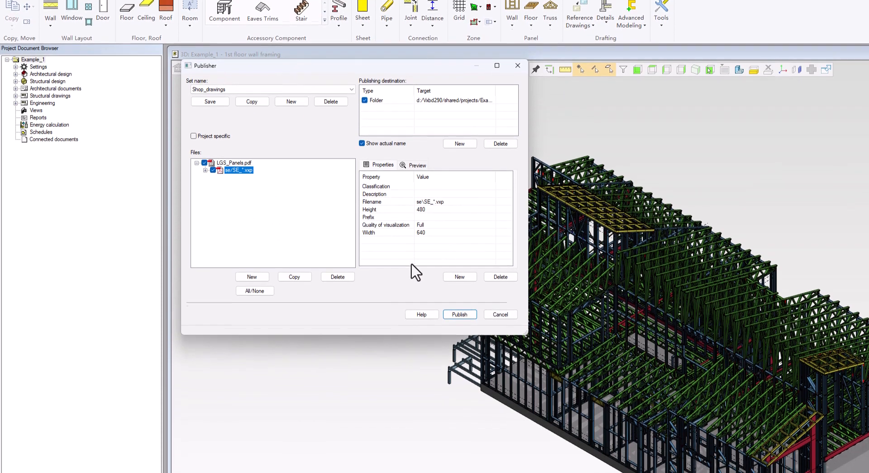
pyautogui.click(386, 216)
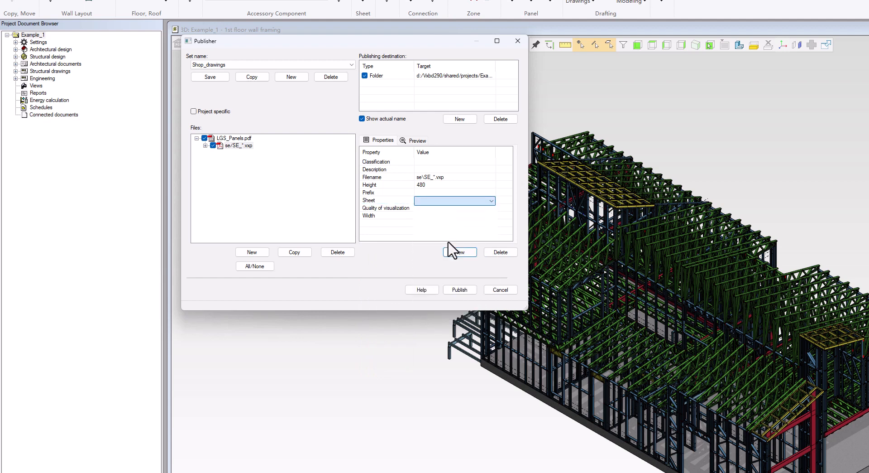
pyautogui.click(234, 138)
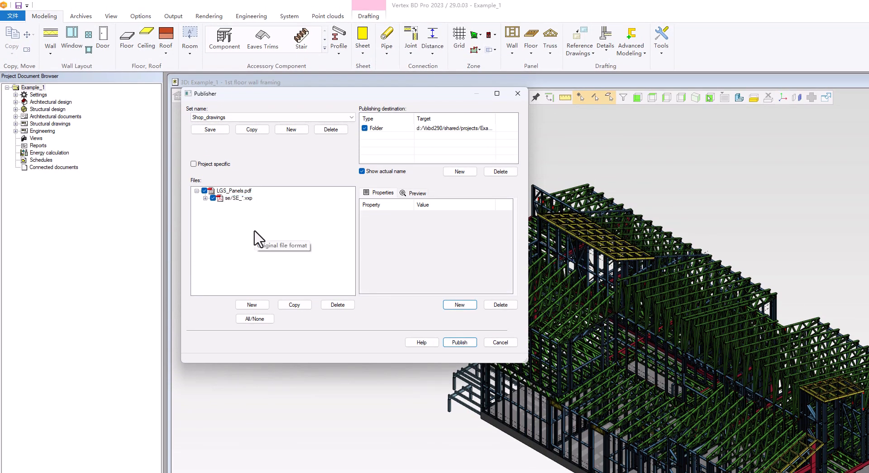
pyautogui.moveTo(237, 261)
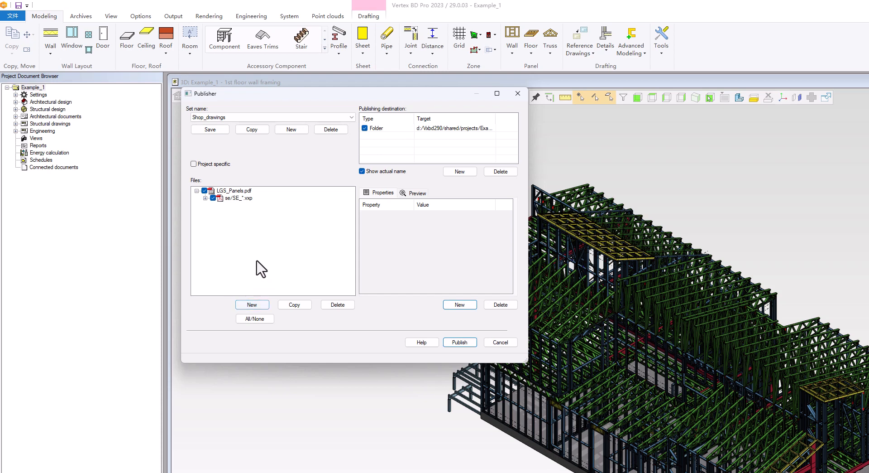
# Add a DWG-drawing entry for se\SE_*.vxp so each drawing publishes as SE_*.dwg.
pyautogui.click(252, 304)
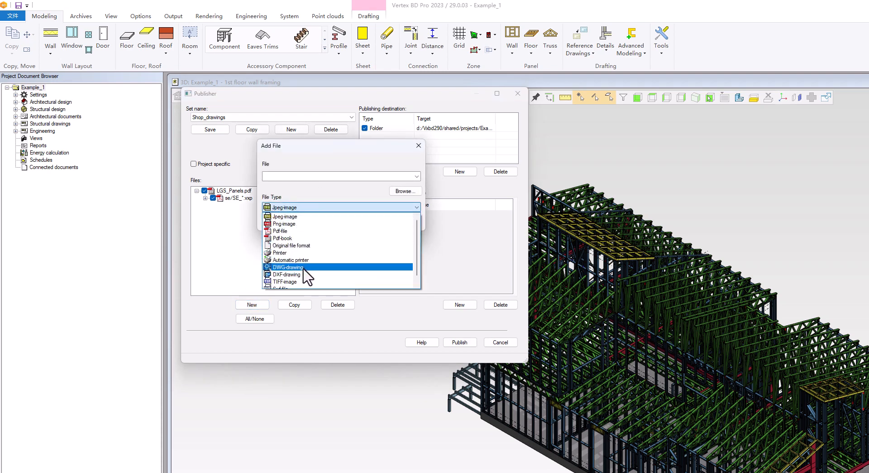
pyautogui.click(288, 266)
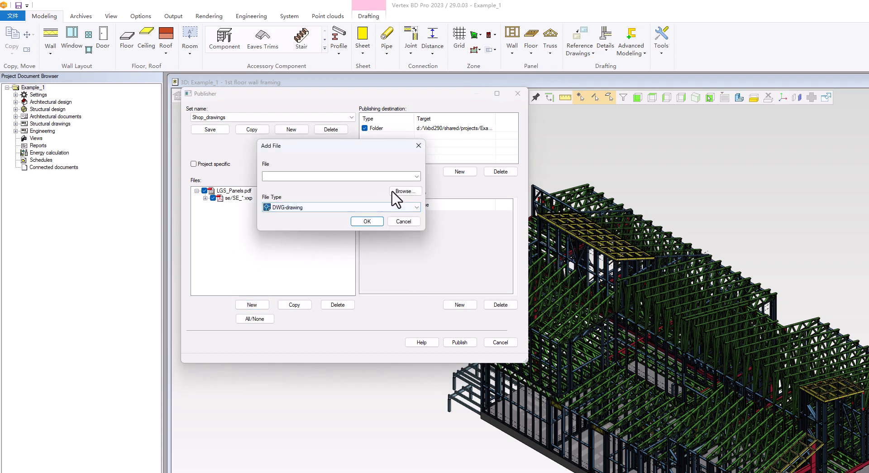
pyautogui.click(405, 191)
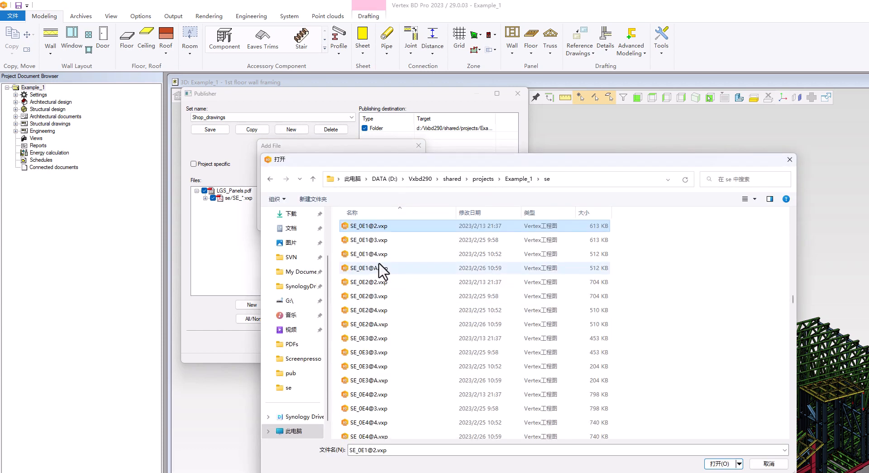
pyautogui.click(720, 463)
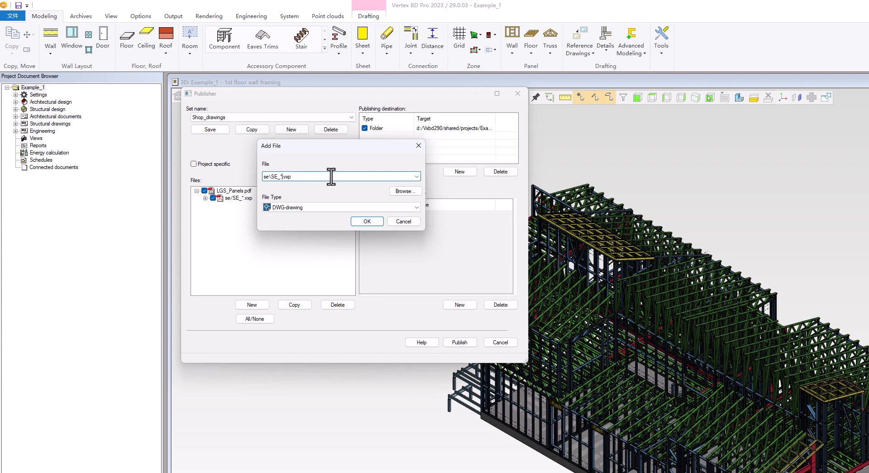
pyautogui.click(366, 221)
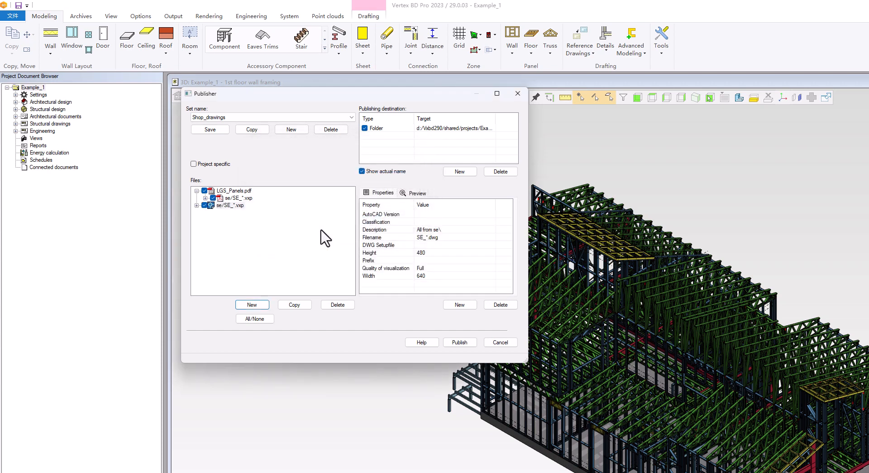
pyautogui.click(233, 191)
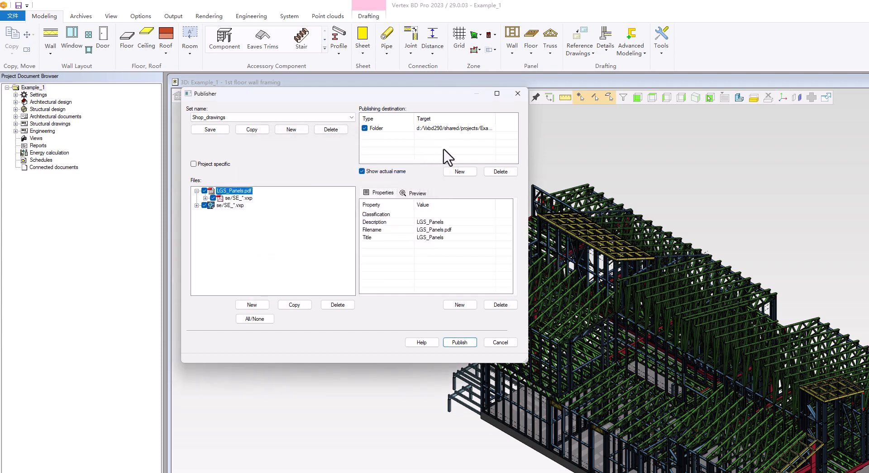
# Set the folder destination to $ACT_PROJ/pub/shop_drawings.
pyautogui.write('$ACT_PROJ/pub')
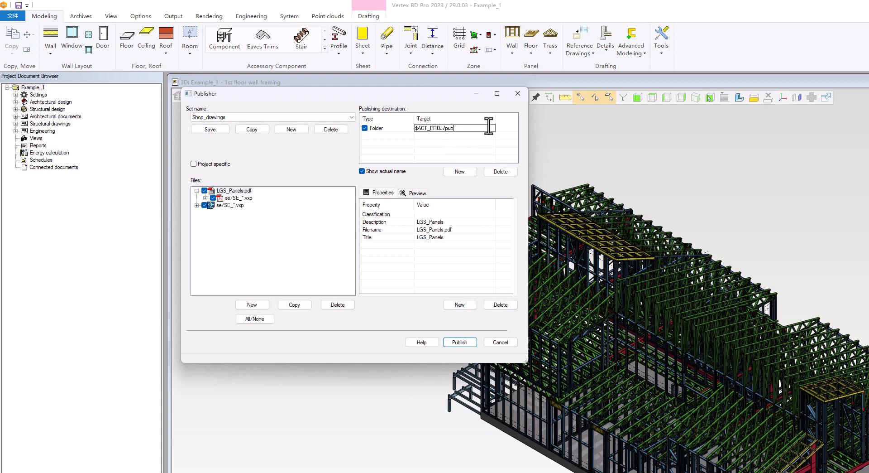
pyautogui.write('/df')
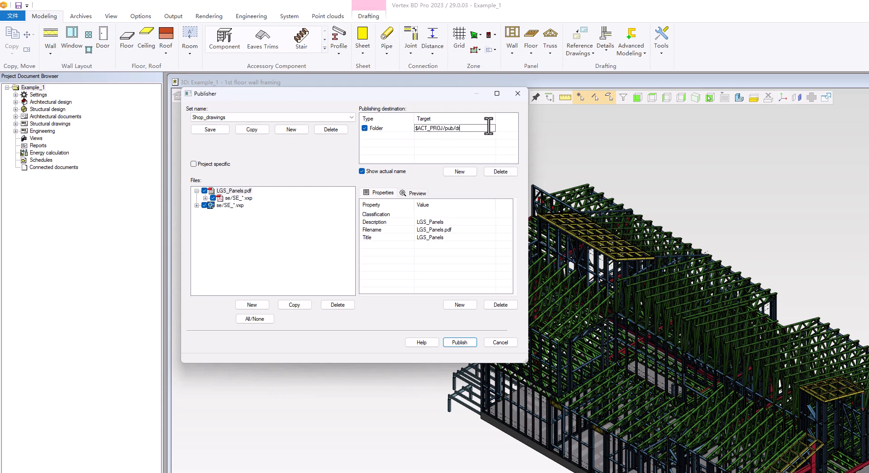
pyautogui.click(210, 129)
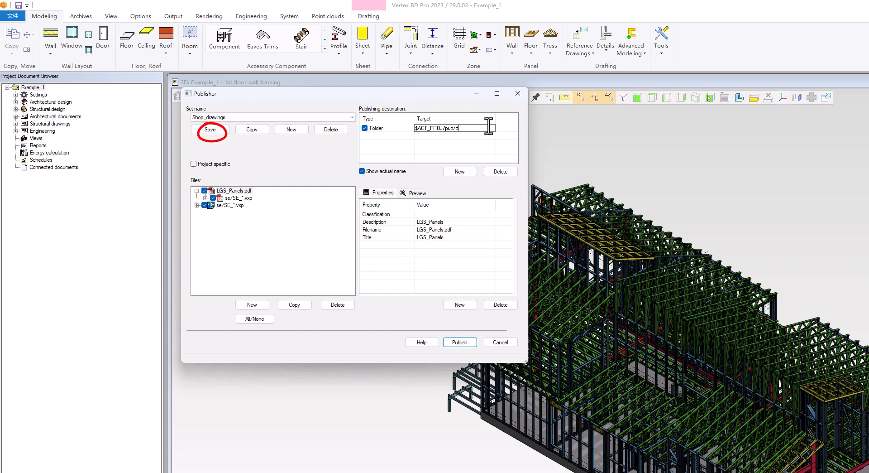
pyautogui.write('shop')
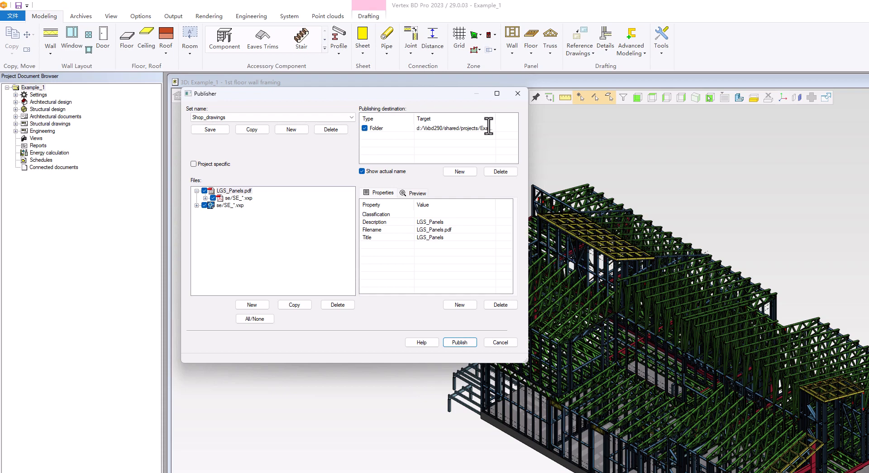
# Save and publish the Shop_drawings set, then dismiss the Publishing done! message.
pyautogui.click(232, 189)
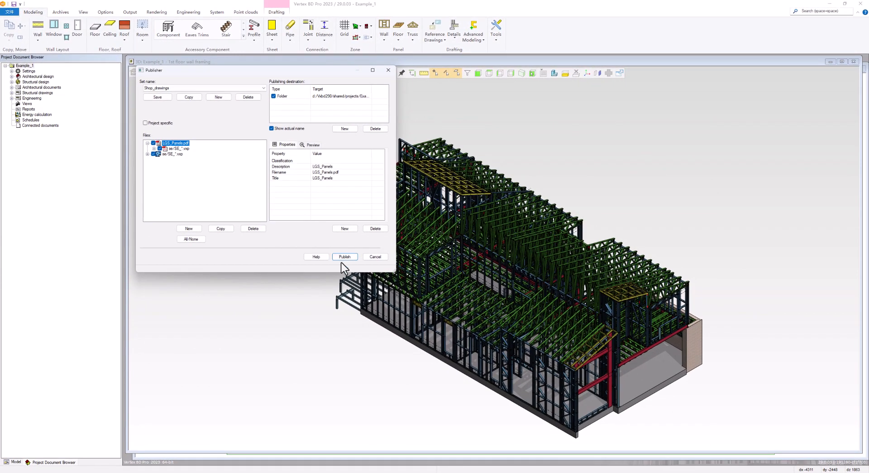
pyautogui.click(344, 257)
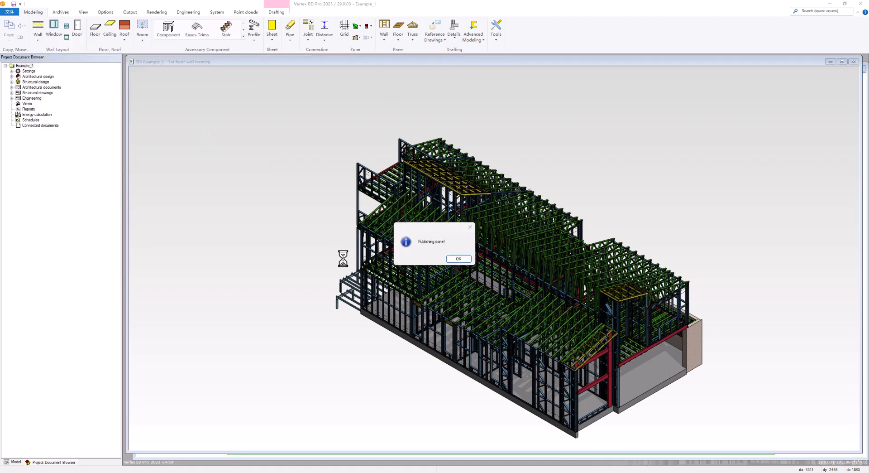
pyautogui.click(458, 258)
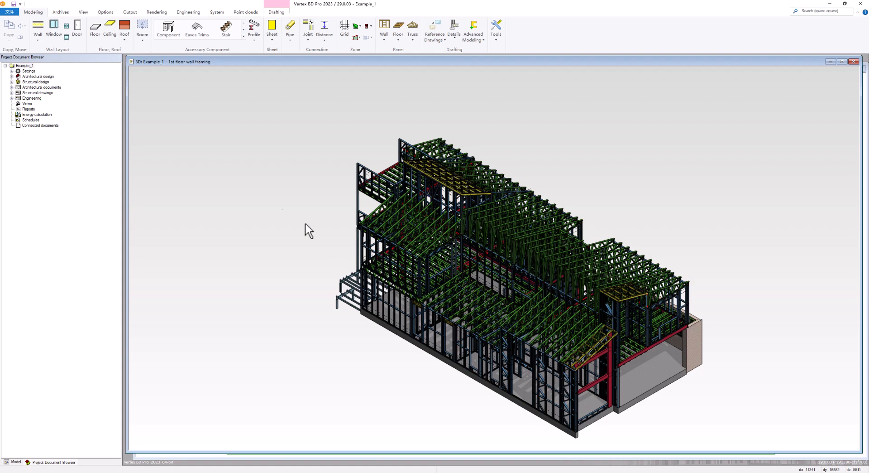
# Open the Example_1 project folder, browse to pub/shop_drawings, and open LGS_Panels.pdf.
pyautogui.rightClick(25, 65)
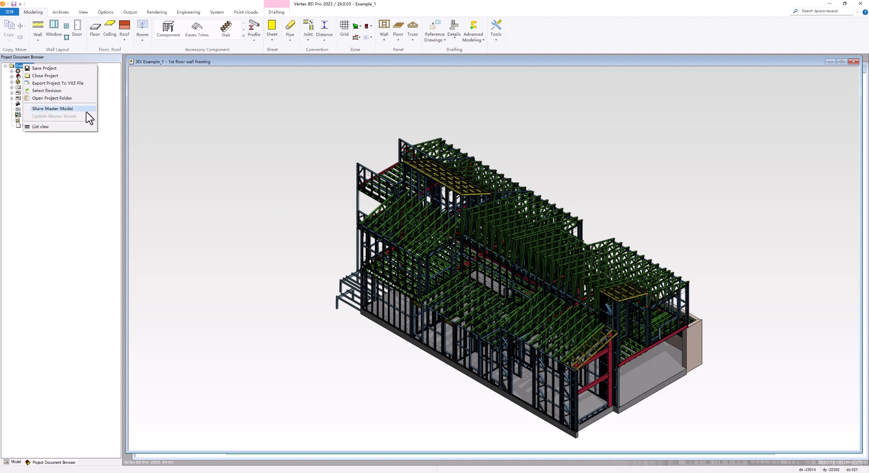
pyautogui.click(52, 98)
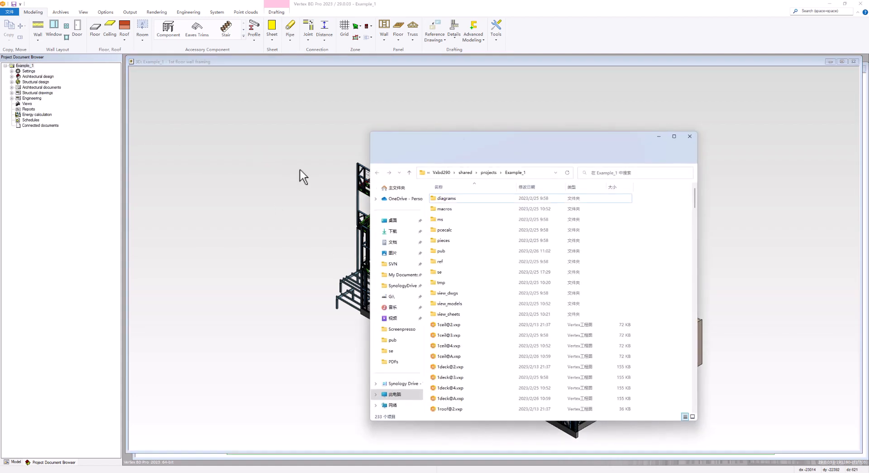
pyautogui.doubleClick(441, 250)
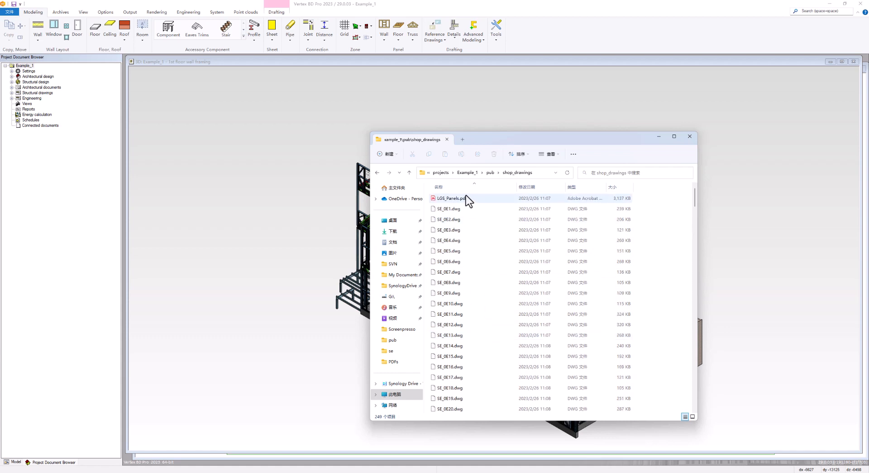
pyautogui.click(450, 209)
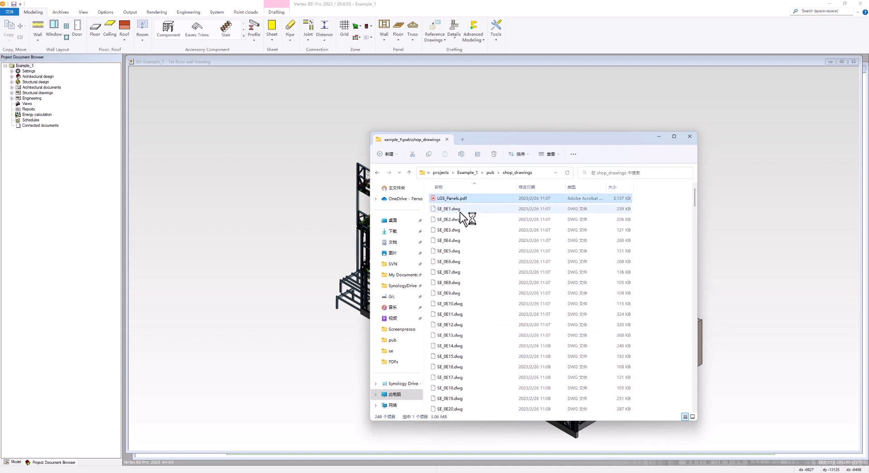
pyautogui.doubleClick(452, 197)
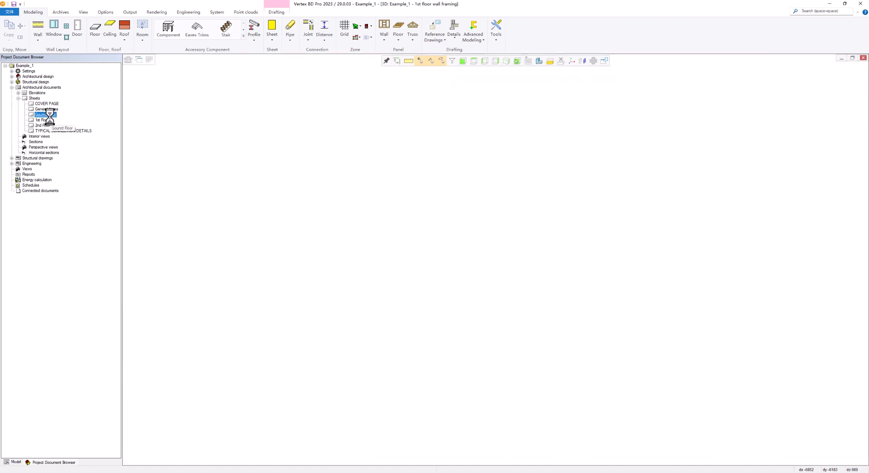
# Open the Ground Floor sheet, then return to the 3D model on the Modeling tab.
pyautogui.doubleClick(45, 114)
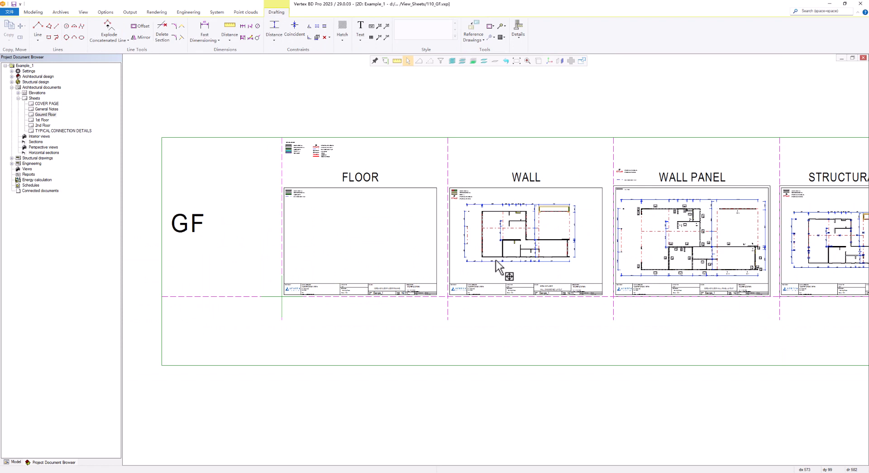
pyautogui.click(33, 12)
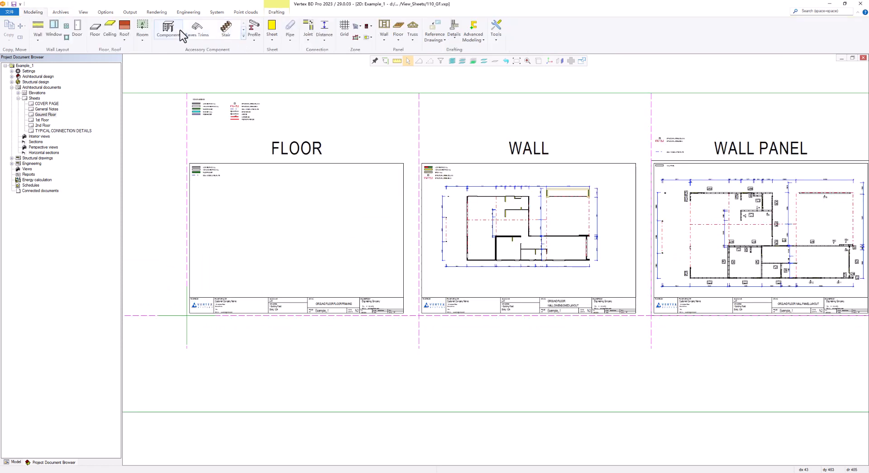
pyautogui.click(168, 29)
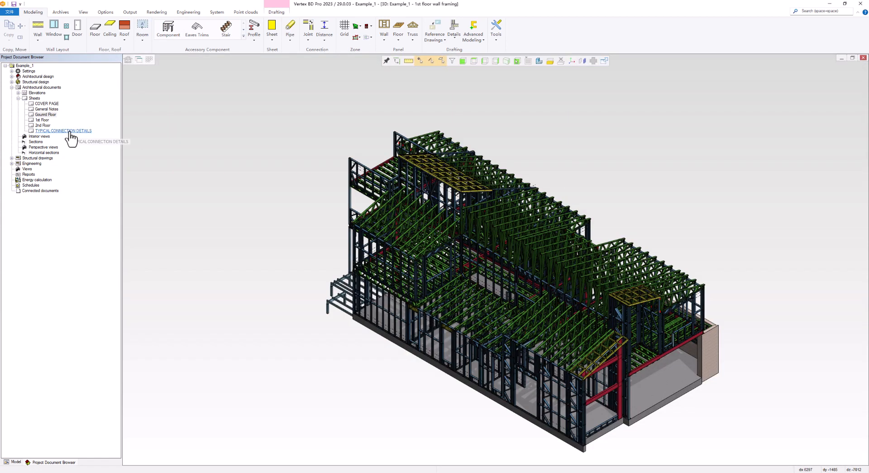
pyautogui.doubleClick(63, 130)
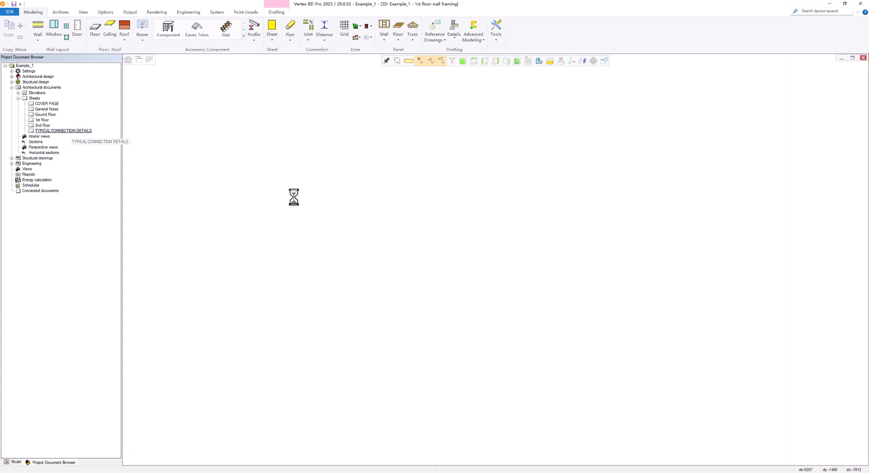
pyautogui.doubleClick(64, 130)
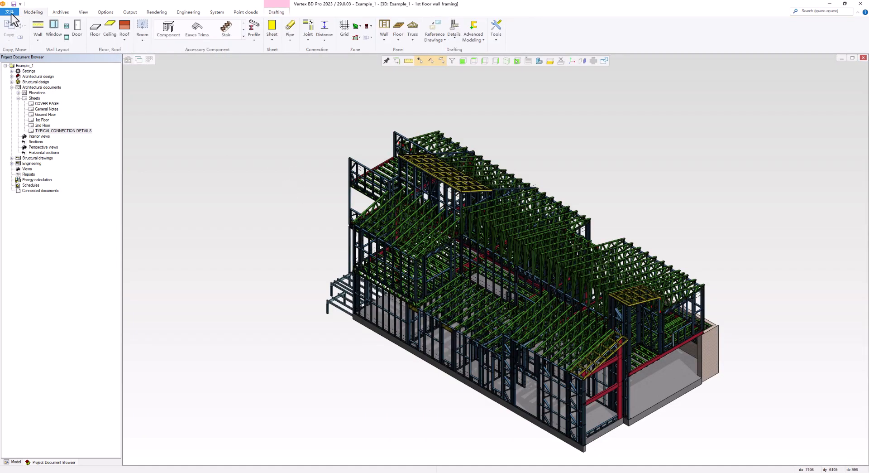
# Reopen the Publisher, add the Framing_report.pdf book, and start adding drawings to it.
pyautogui.click(9, 11)
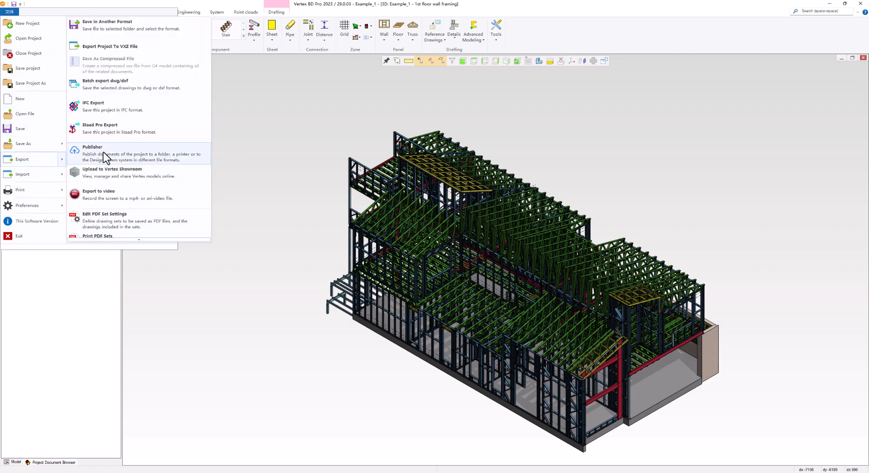
pyautogui.click(93, 147)
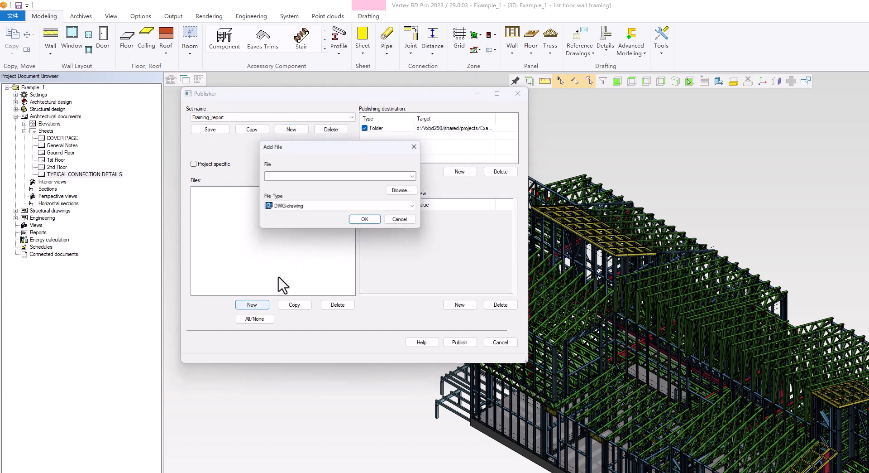
pyautogui.write('F')
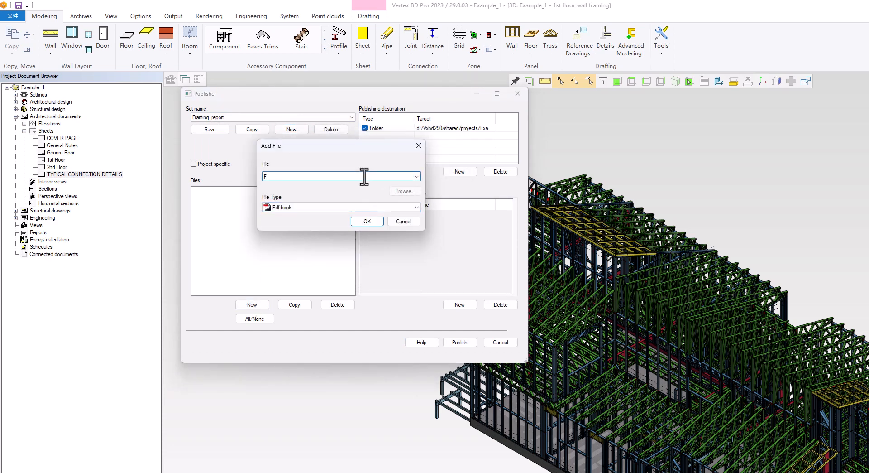
pyautogui.click(366, 221)
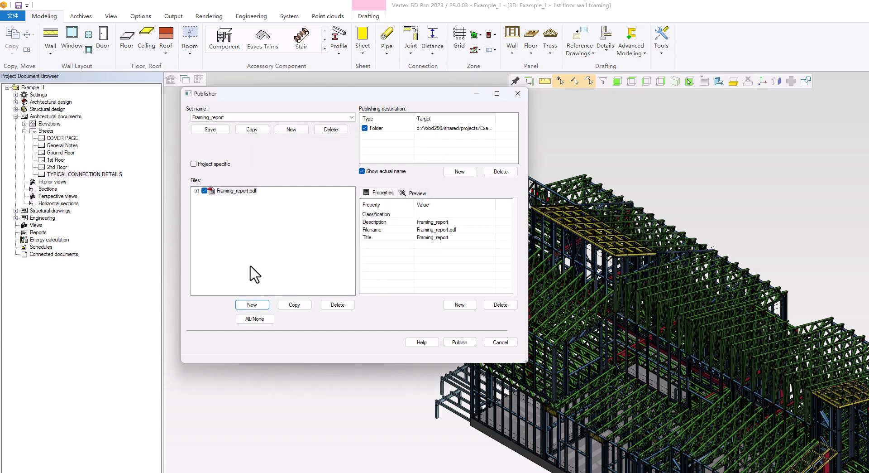
pyautogui.click(252, 305)
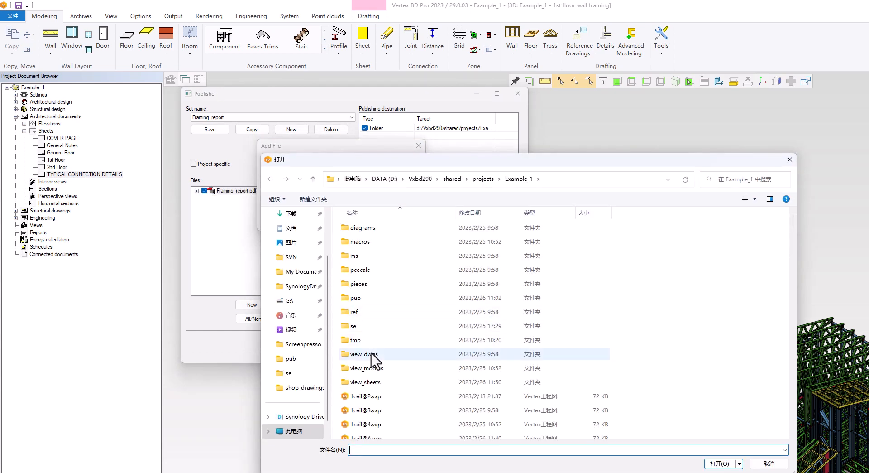
# Add all six .vxp view sheet files from the view_sheets folder to the book.
pyautogui.doubleClick(366, 381)
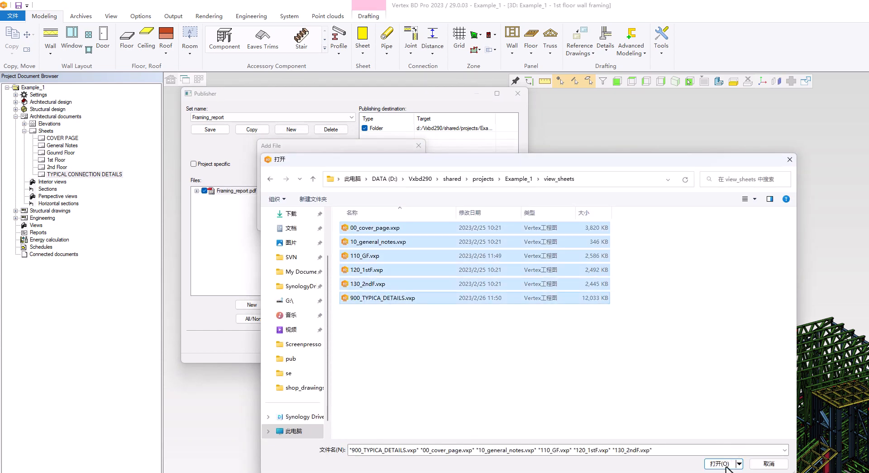
pyautogui.click(719, 463)
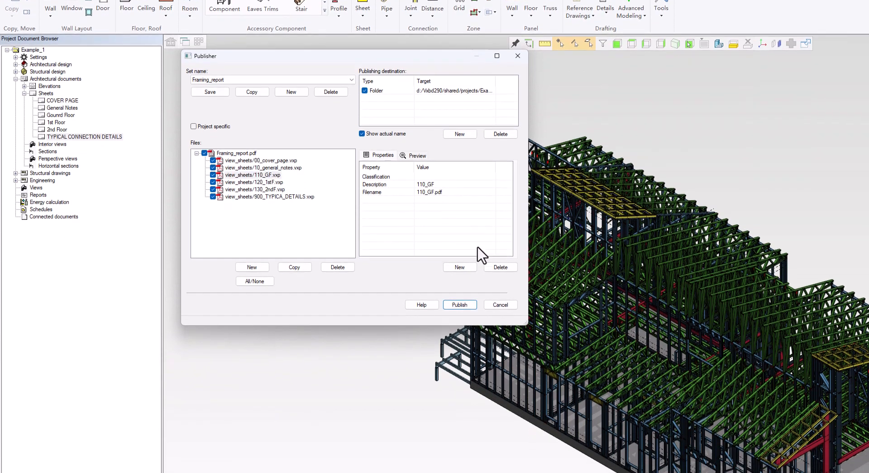
# Give the 110_GF sheet a WINPLOT Print areas property and a Colors by screen property.
pyautogui.click(386, 185)
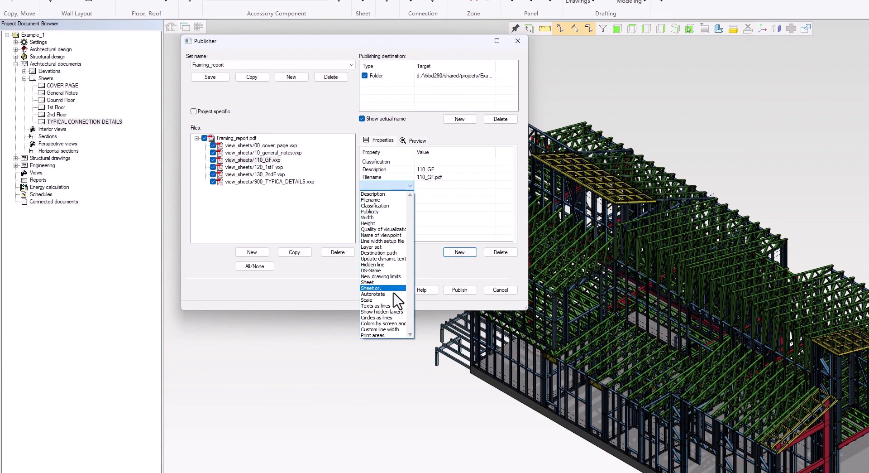
pyautogui.click(373, 334)
pyautogui.write('W')
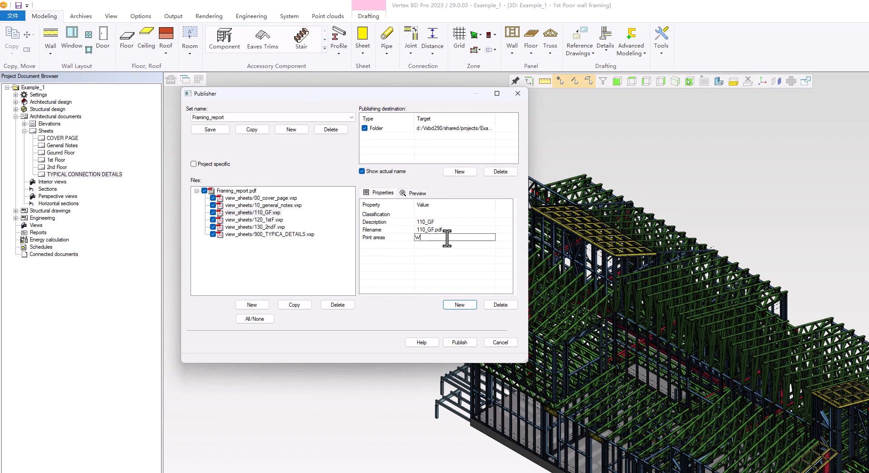
pyautogui.write('INPLOT')
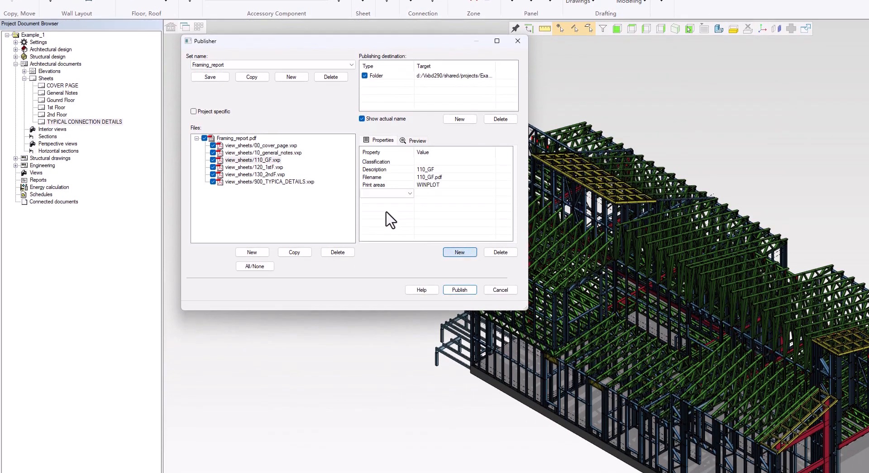
pyautogui.click(410, 194)
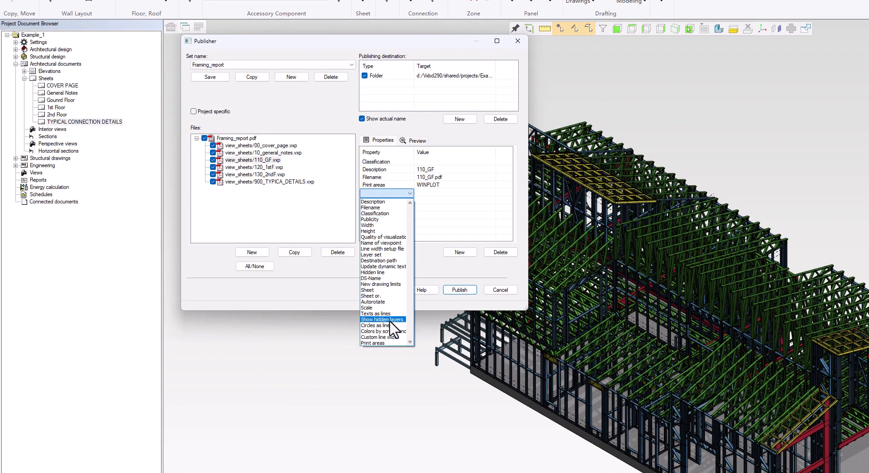
pyautogui.click(382, 331)
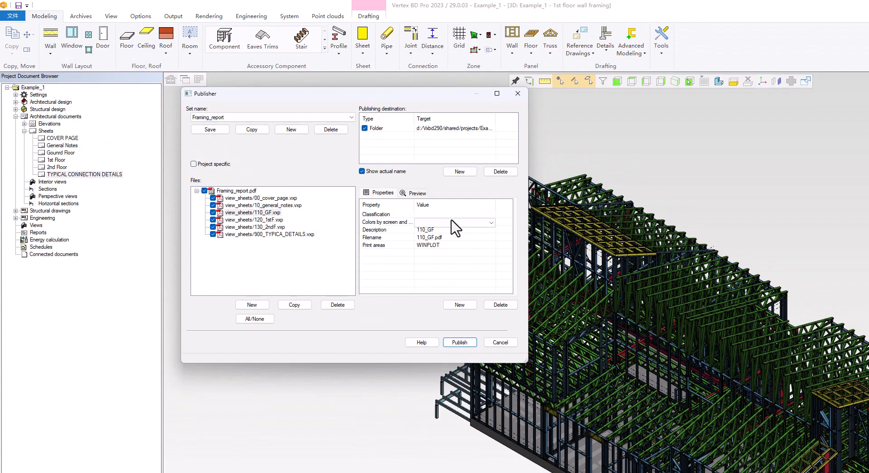
pyautogui.click(489, 222)
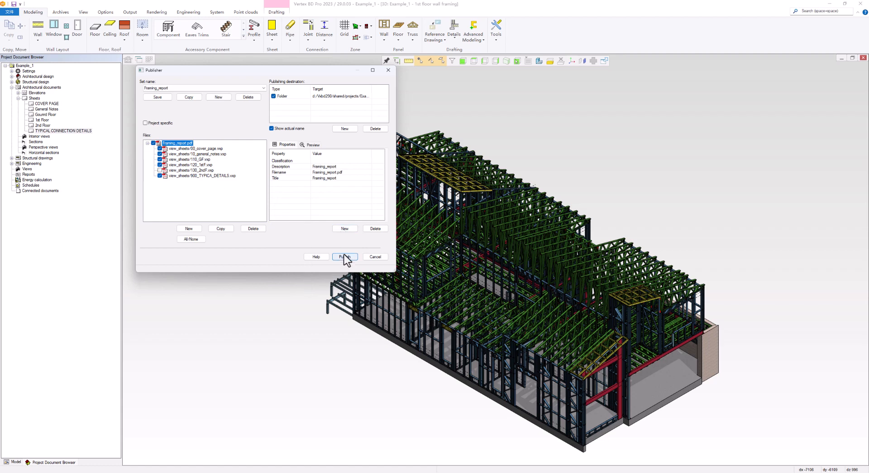
# Publish the Framing_report set and dismiss the 'Publishing done!' message.
pyautogui.click(345, 257)
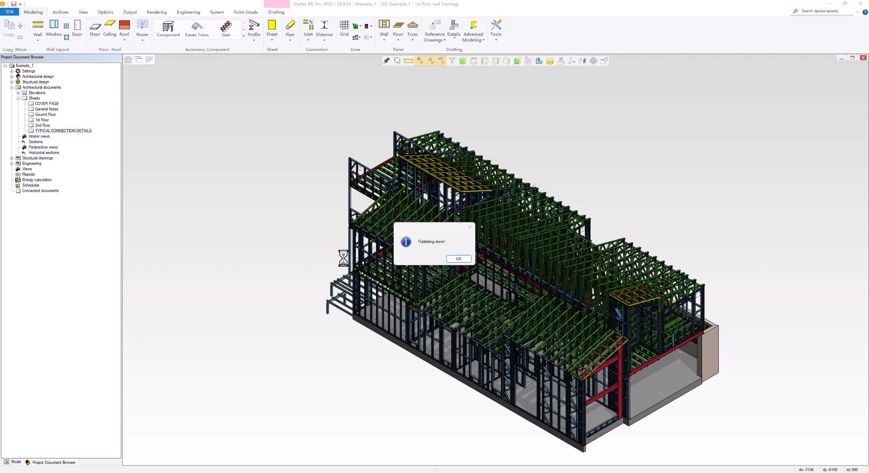
pyautogui.click(458, 258)
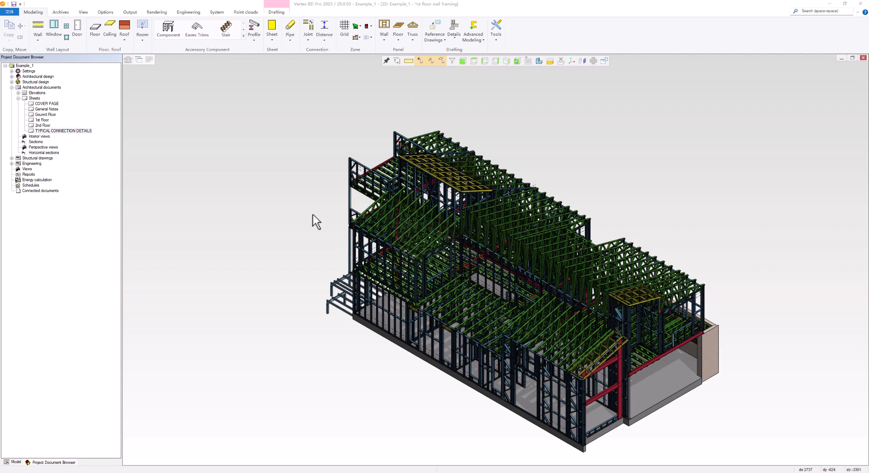
pyautogui.rightClick(24, 65)
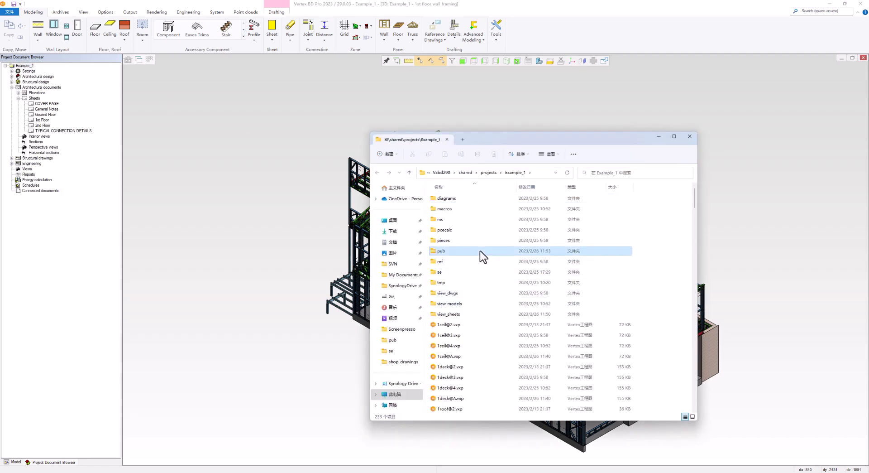
# Open Framing_report.pdf from the pub folder to check it, then close File Explorer.
pyautogui.doubleClick(441, 250)
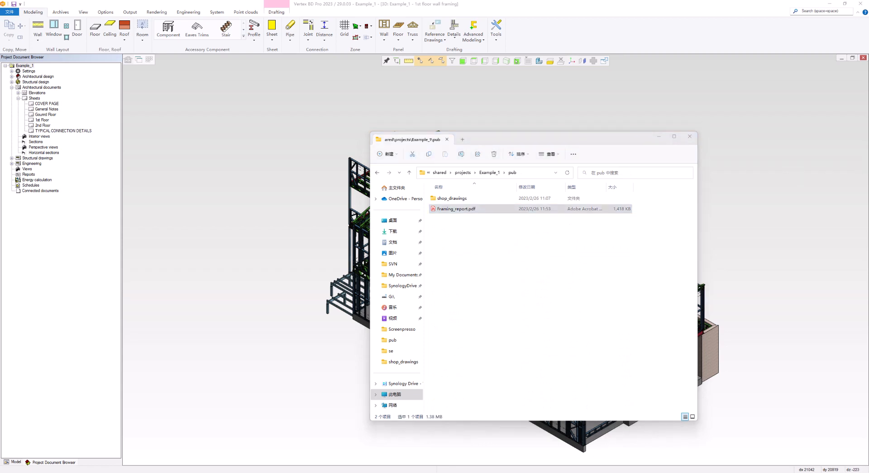
pyautogui.doubleClick(456, 208)
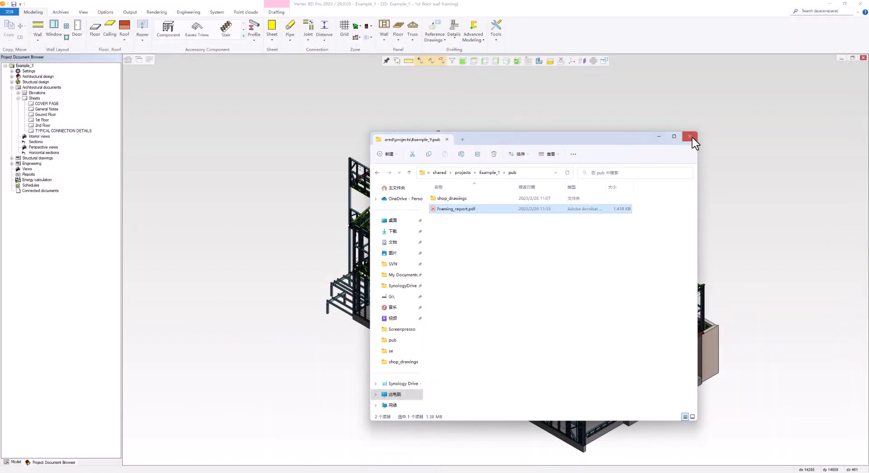
pyautogui.click(690, 137)
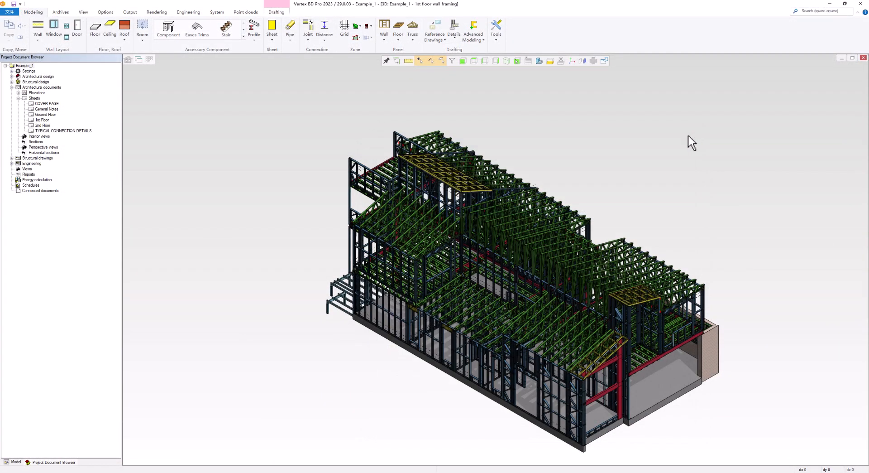